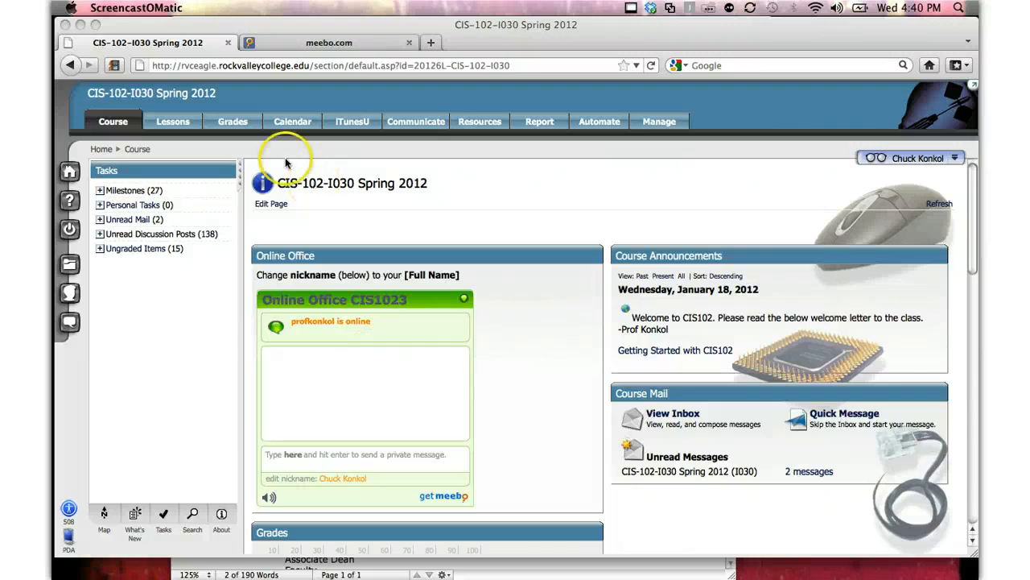
Open the Week 2 (Week of Jan 23) lesson and scroll to its video, CD Lab, discussion and quiz
{"action": "left_click", "coordinate": [173, 121]}
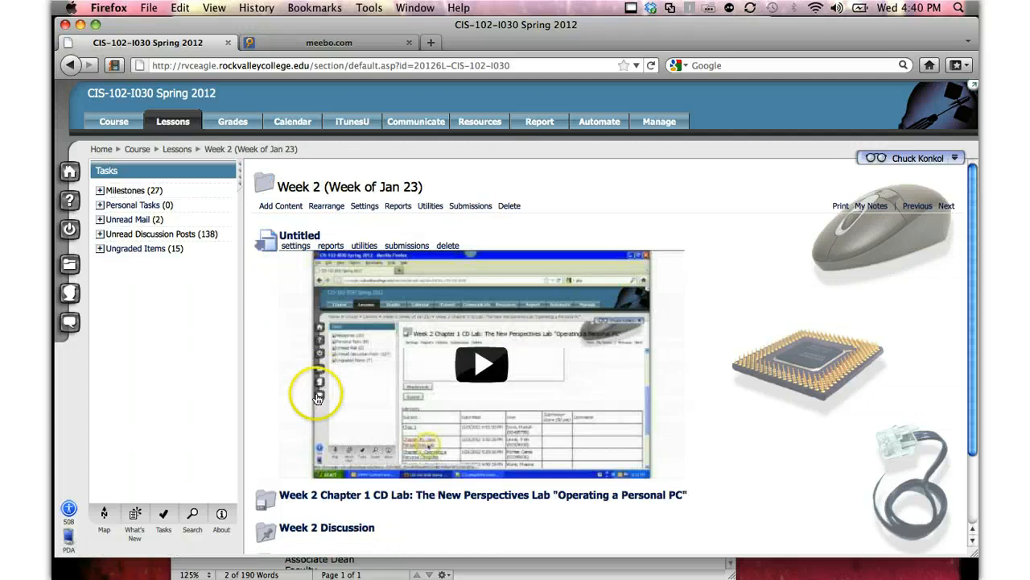
{"action": "scroll", "scroll_direction": "down", "scroll_amount": 3}
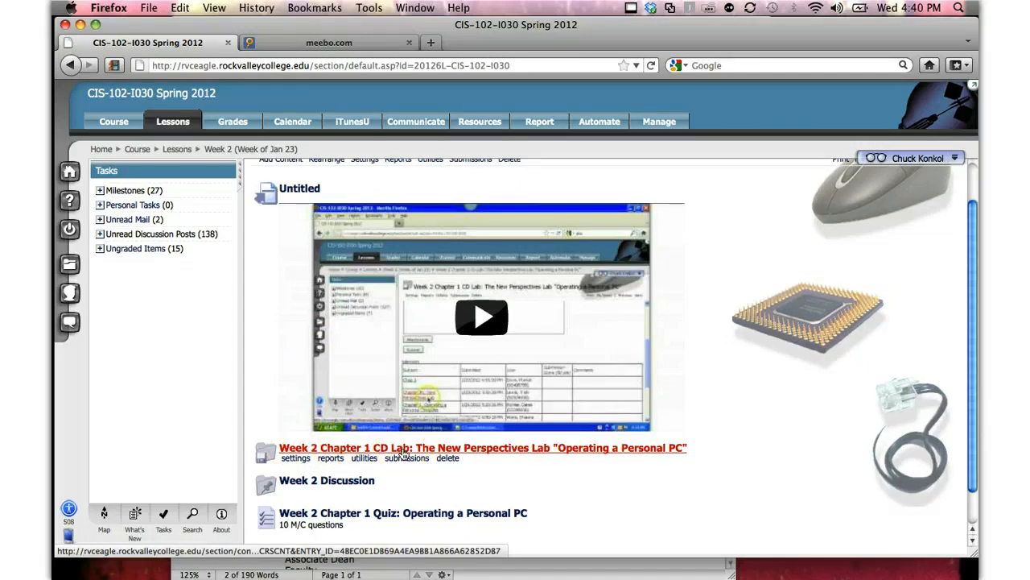
{"action": "left_click", "coordinate": [483, 447]}
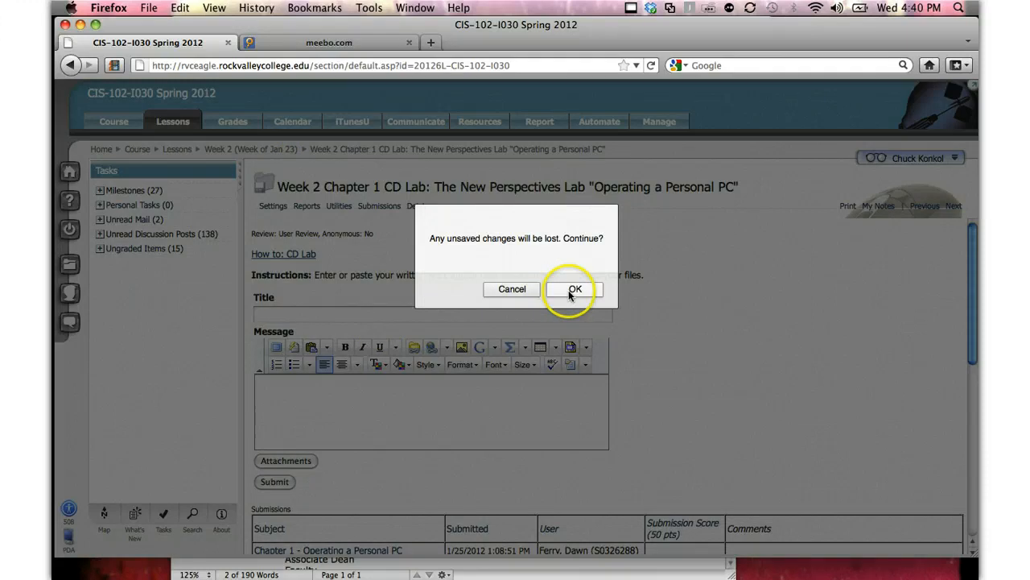
{"action": "left_click", "coordinate": [575, 289]}
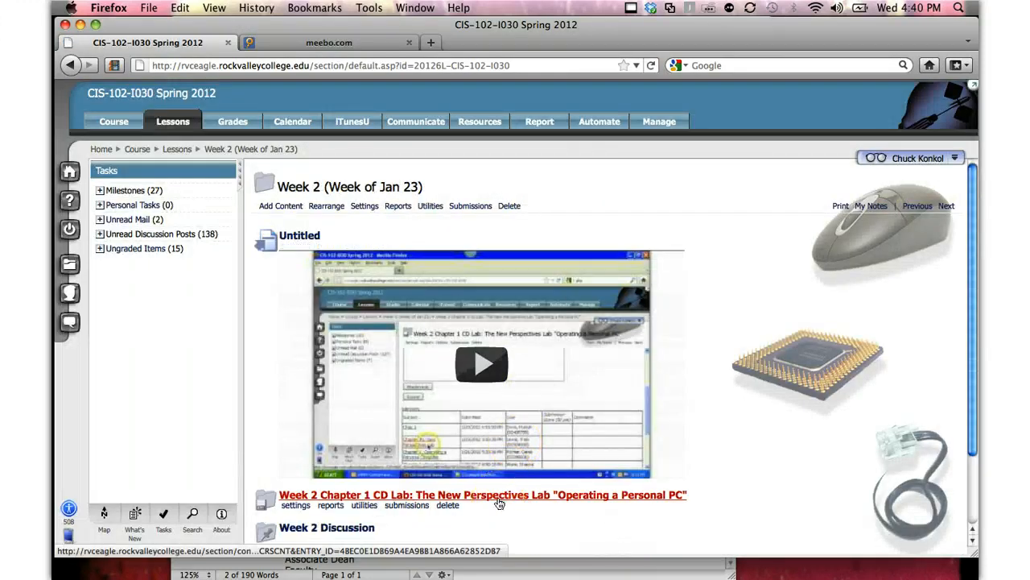
{"action": "scroll", "scroll_direction": "down", "scroll_amount": 3}
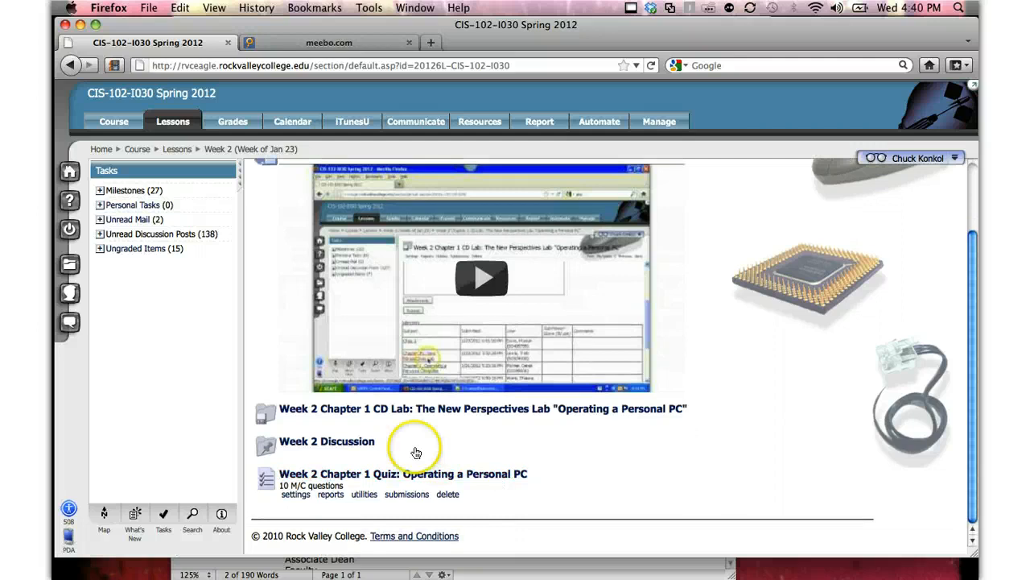
{"action": "left_click", "coordinate": [327, 441]}
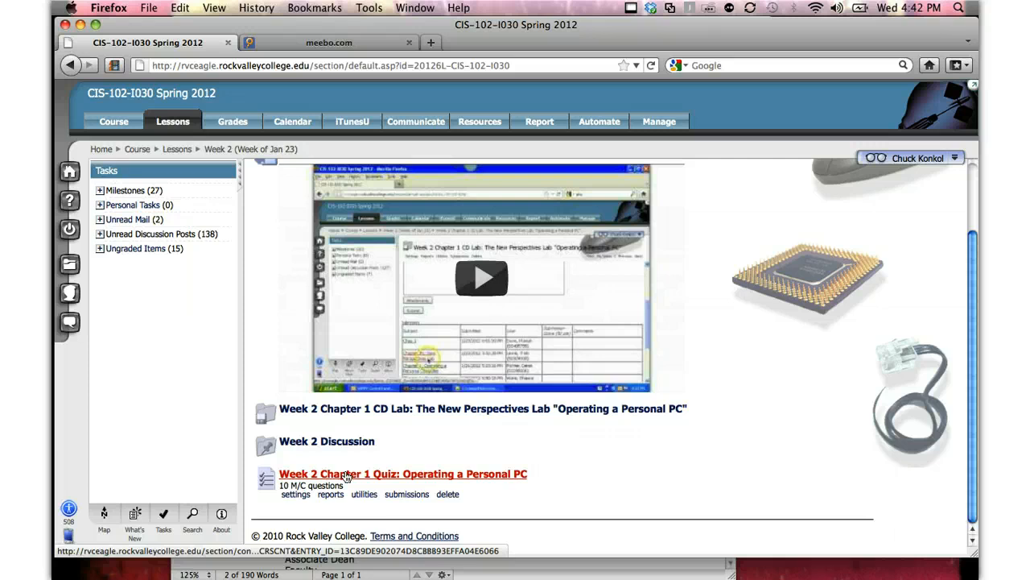
{"action": "scroll", "scroll_direction": "up", "scroll_amount": 3}
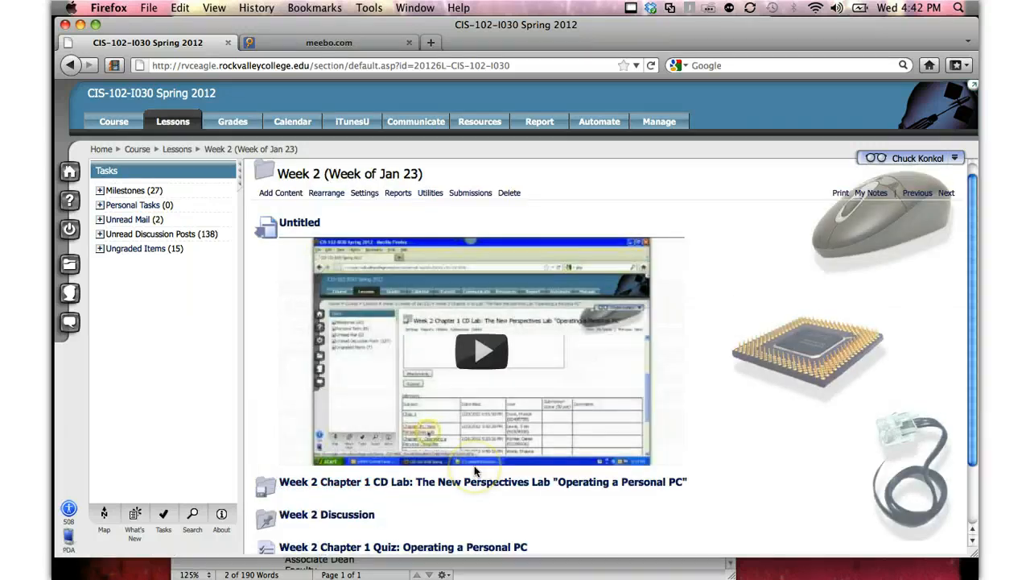